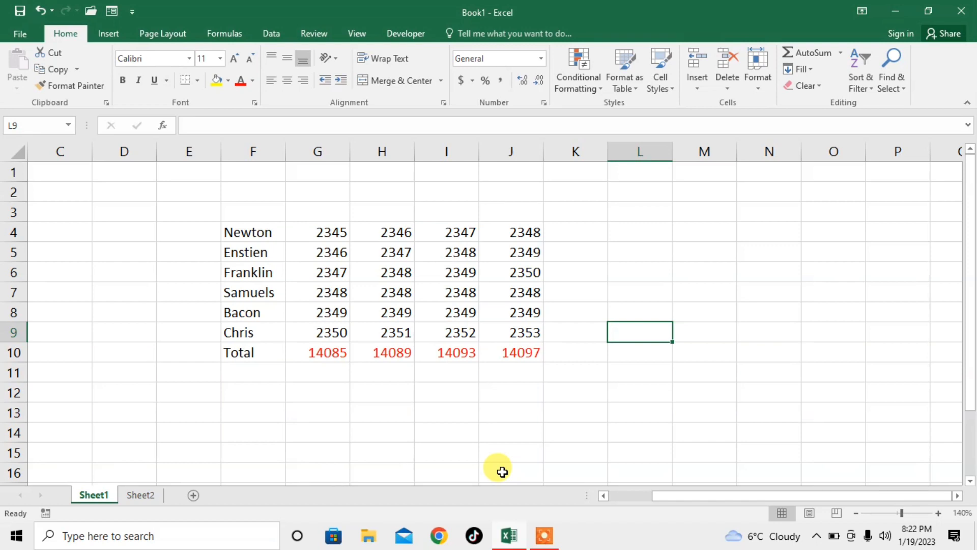
mouse_move(470, 402)
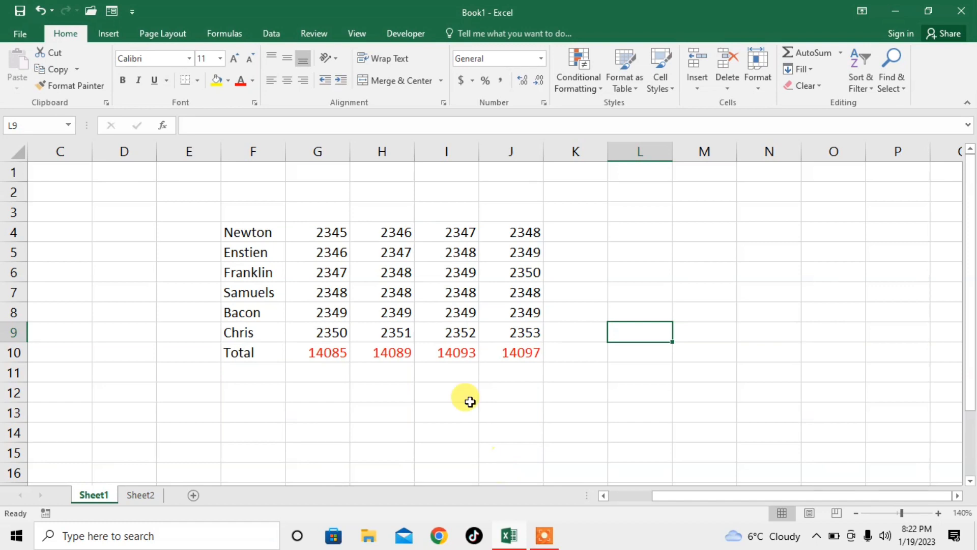
mouse_move(295, 237)
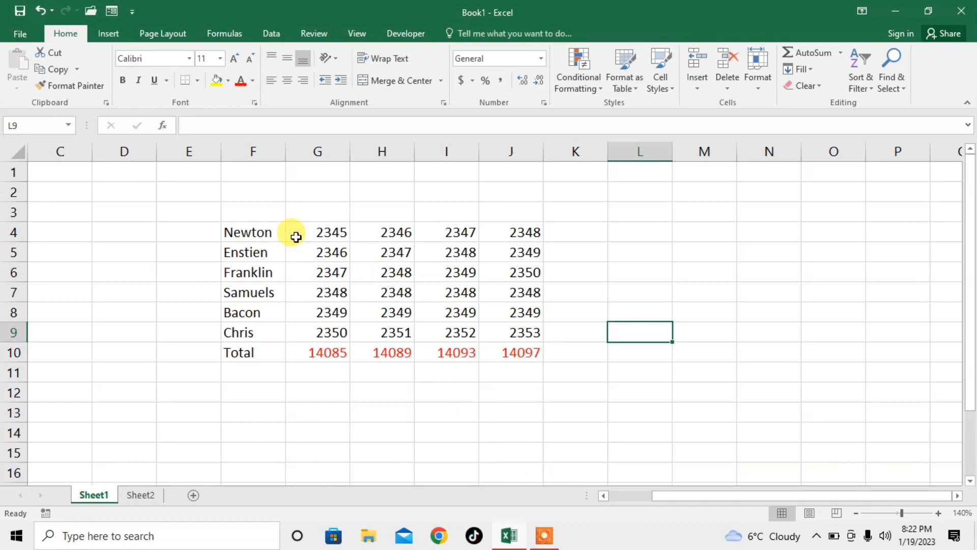
mouse_move(234, 282)
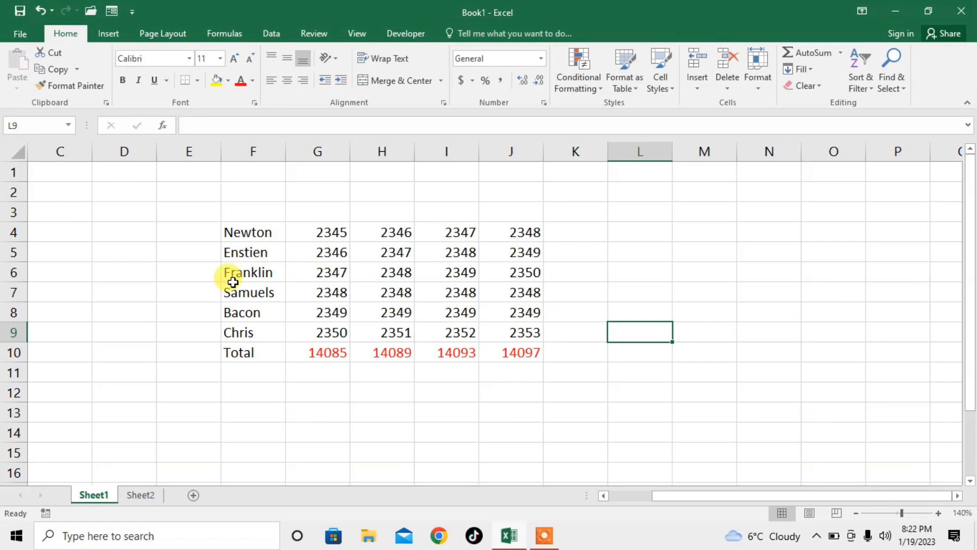
Review the Sheet1 name table with red totals, then switch to the empty Sheet2.
click(139, 494)
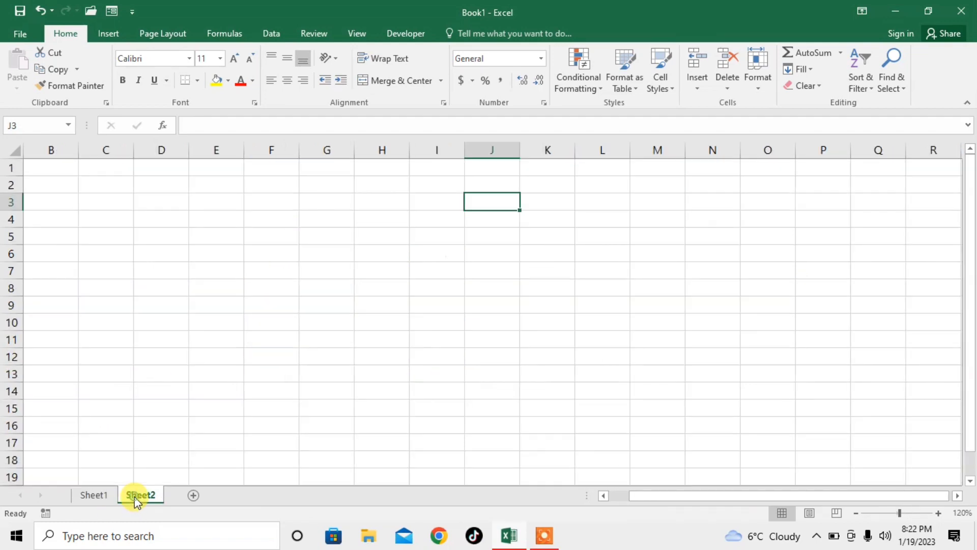
click(94, 495)
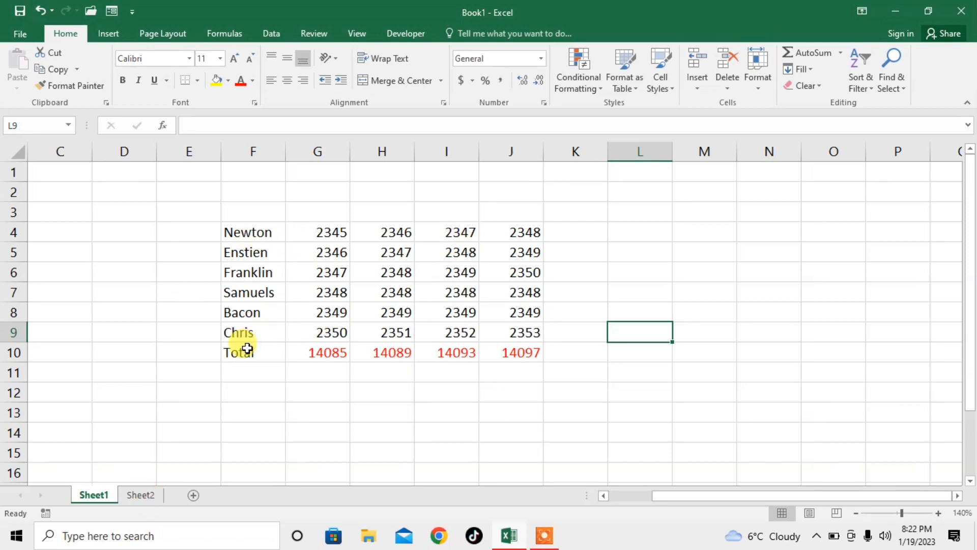
mouse_move(341, 366)
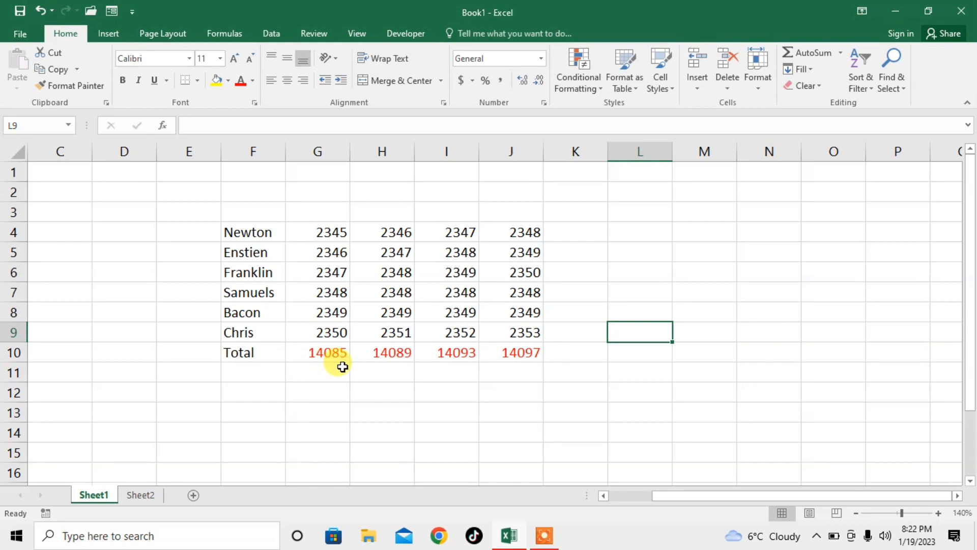
mouse_move(488, 380)
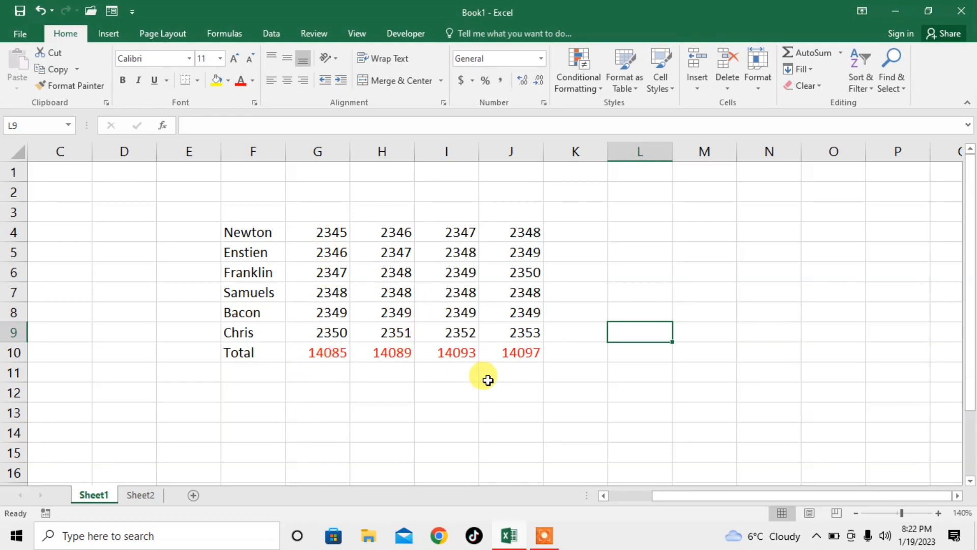
mouse_move(129, 519)
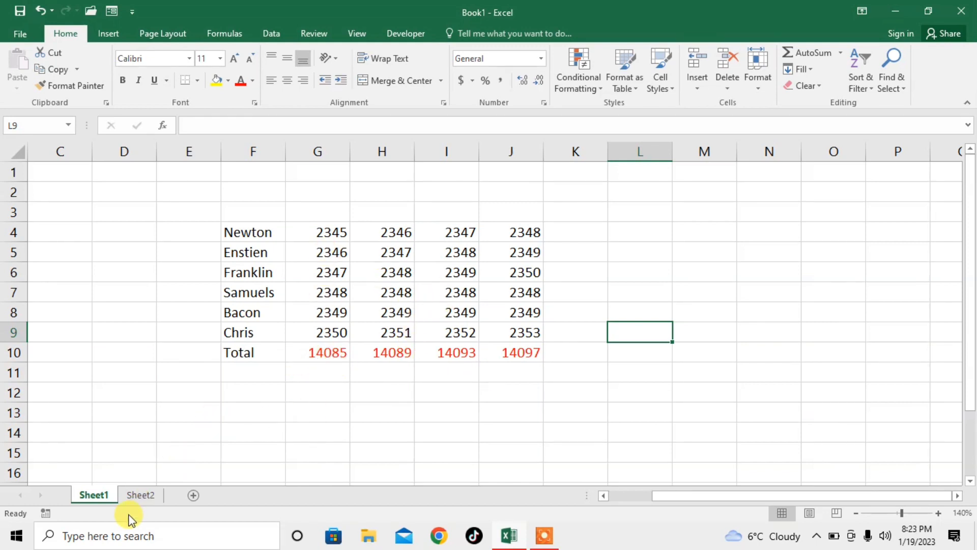
click(141, 494)
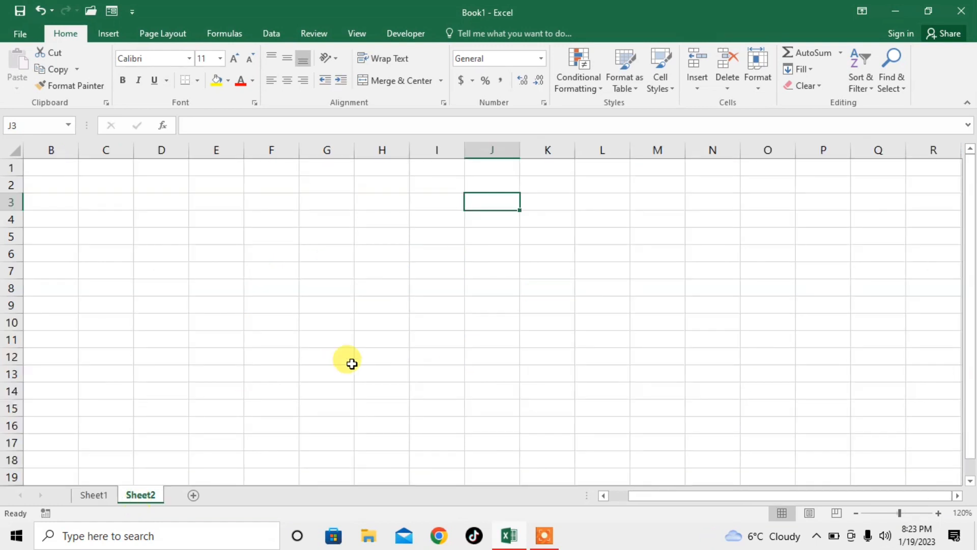
mouse_move(478, 254)
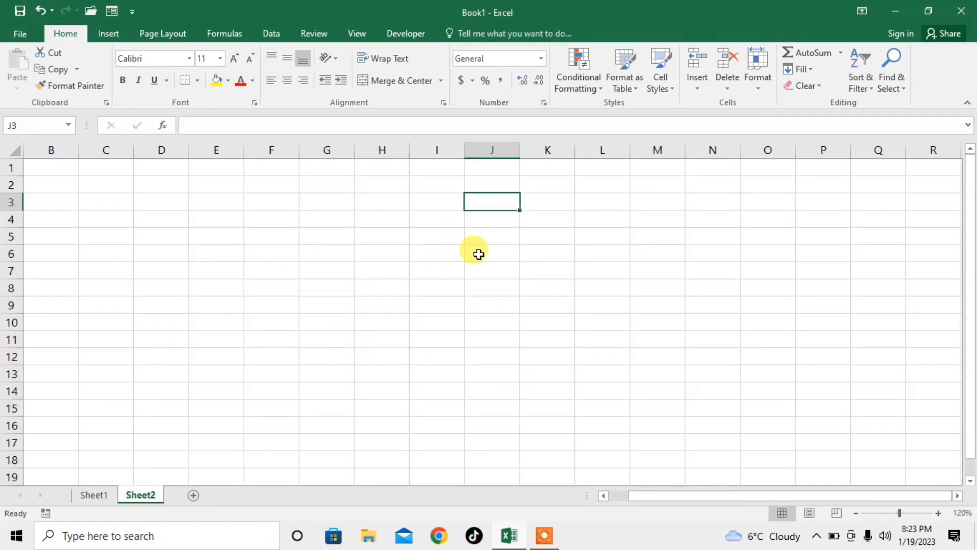
Link Sheet2 cell J3 to the Newton name cell F4 on Sheet1.
double_click(492, 201)
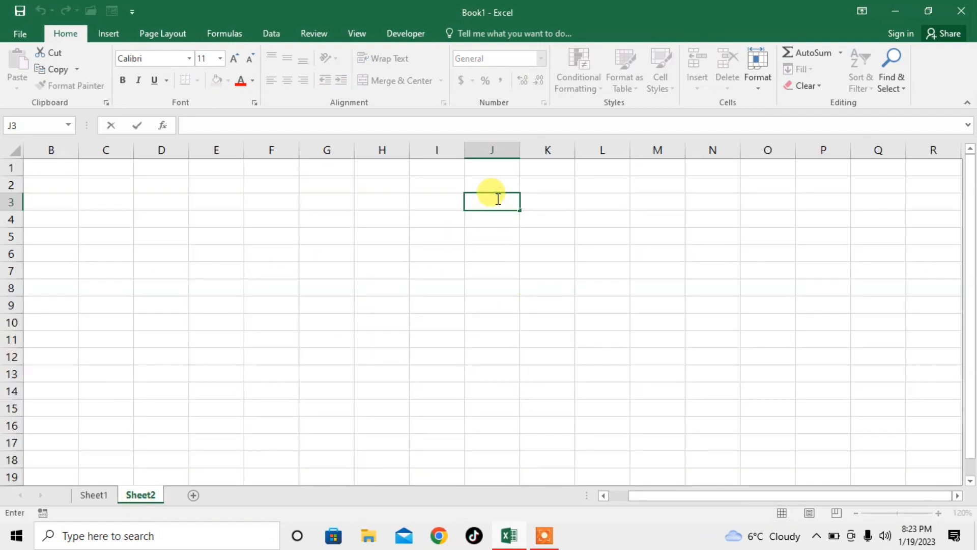
text(=)
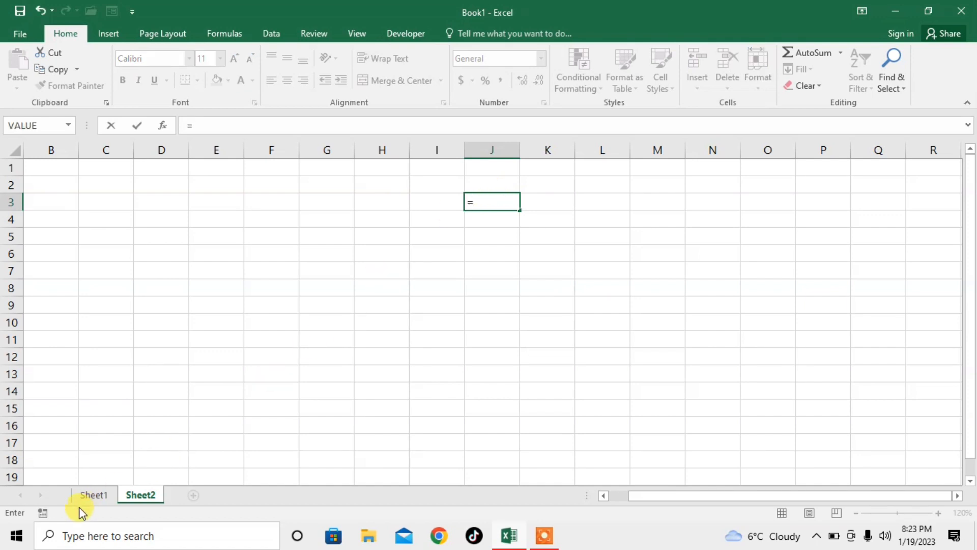
click(93, 494)
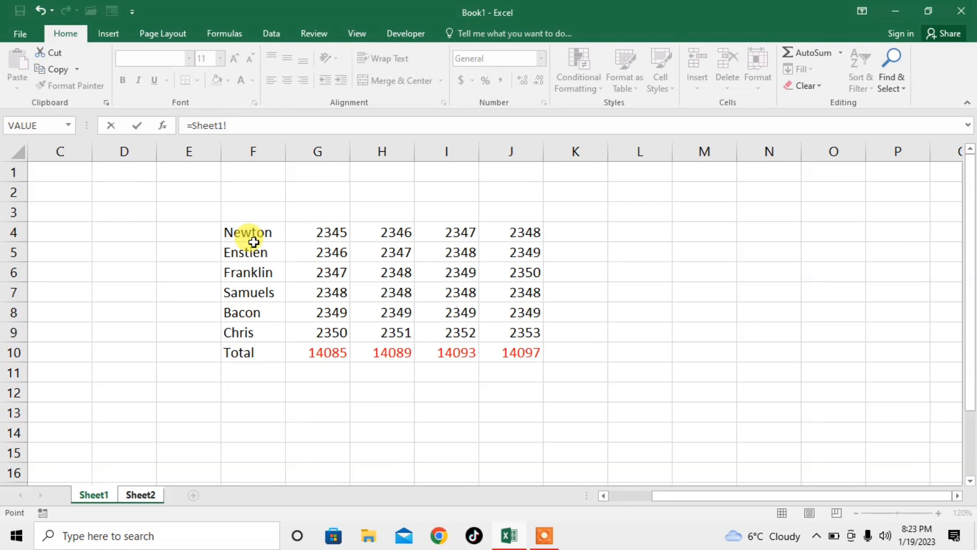
click(252, 232)
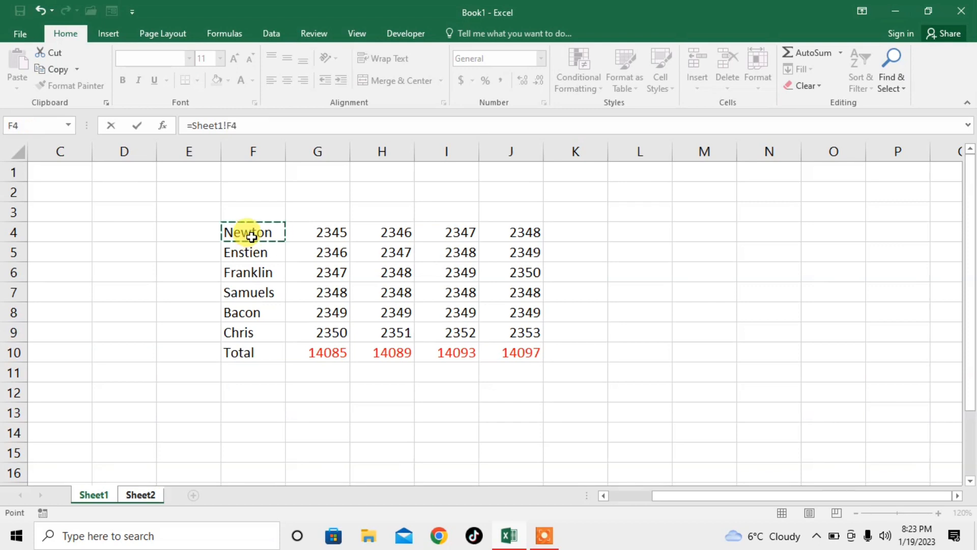
click(141, 494)
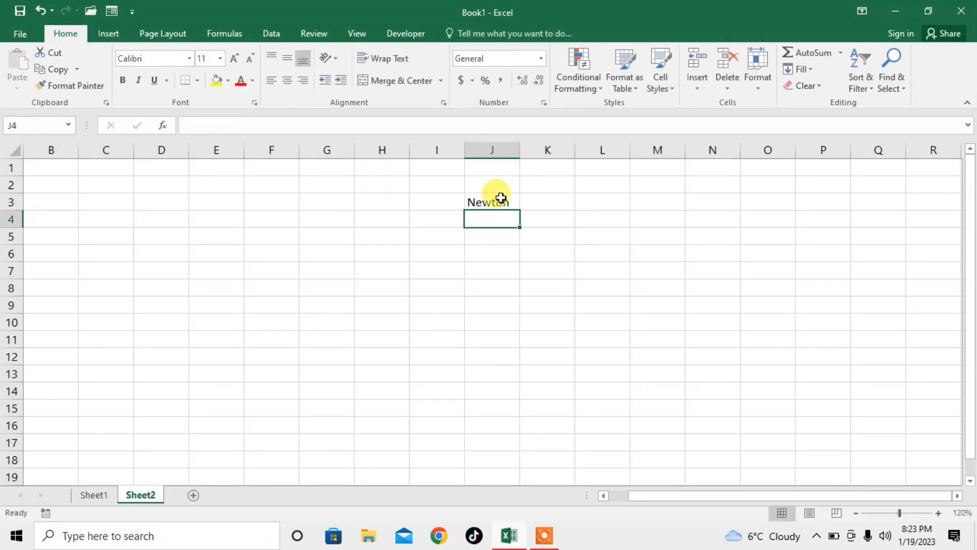
Fill the J3 name link down to J9 so the names through Total appear.
click(491, 202)
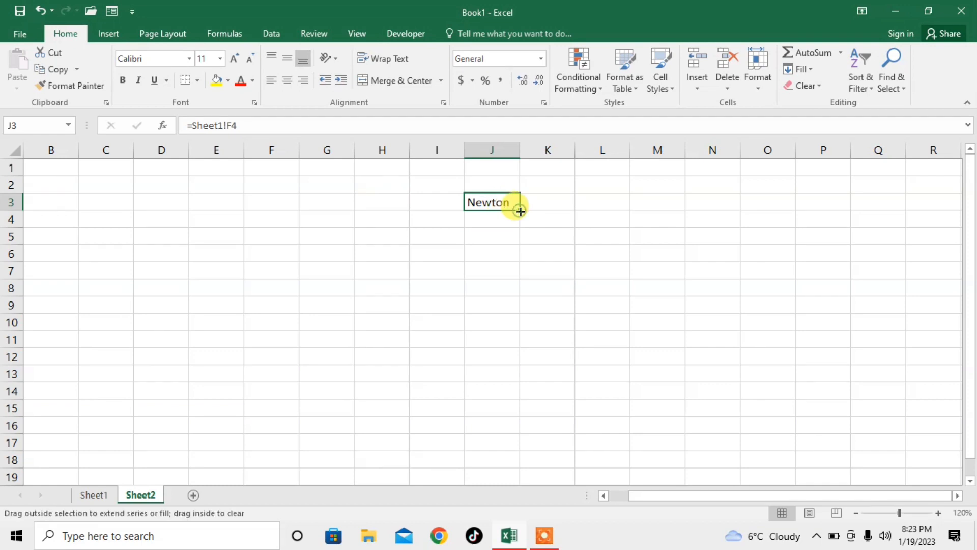
drag(520, 211, 509, 299)
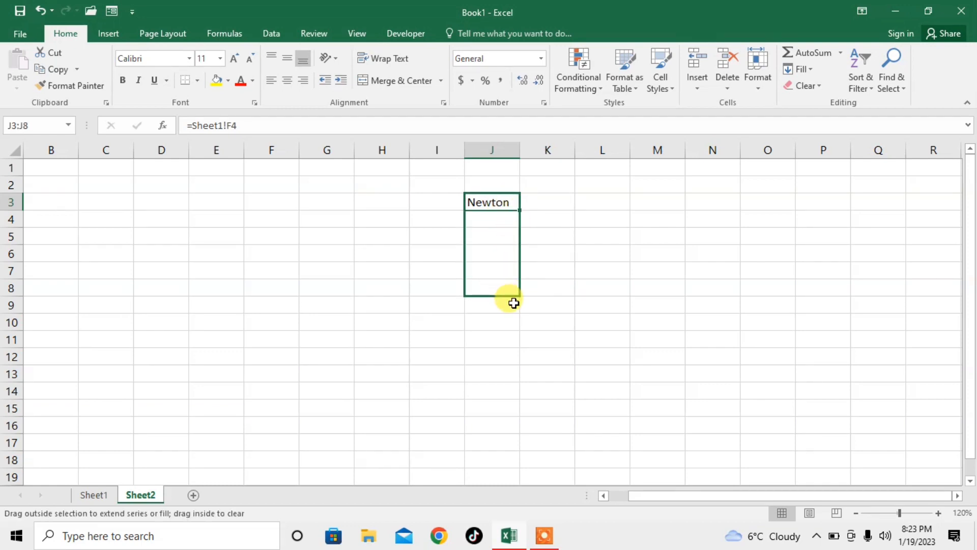
drag(491, 202, 492, 287)
text(=)
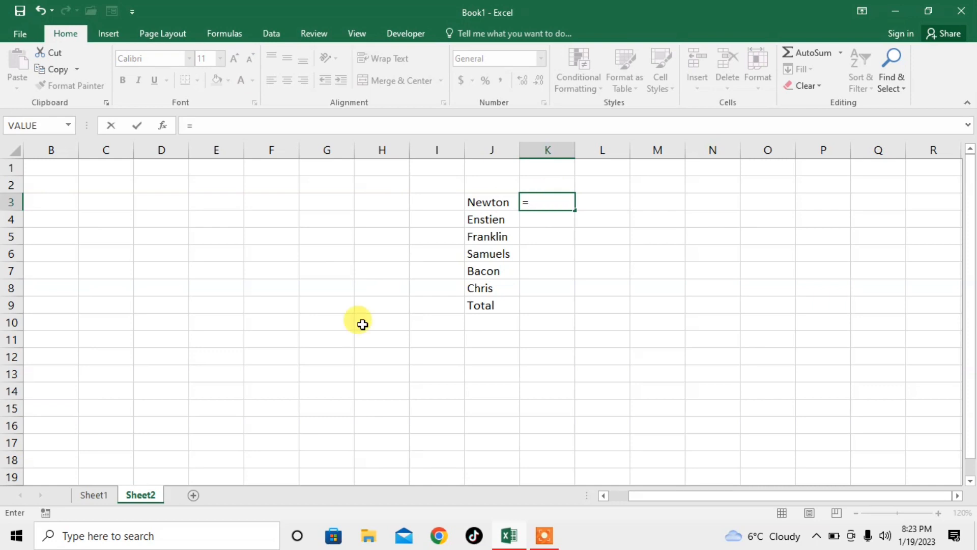
Link K3 to Newton's G4 value on Sheet1 and fill it down through the 14085 total.
click(94, 494)
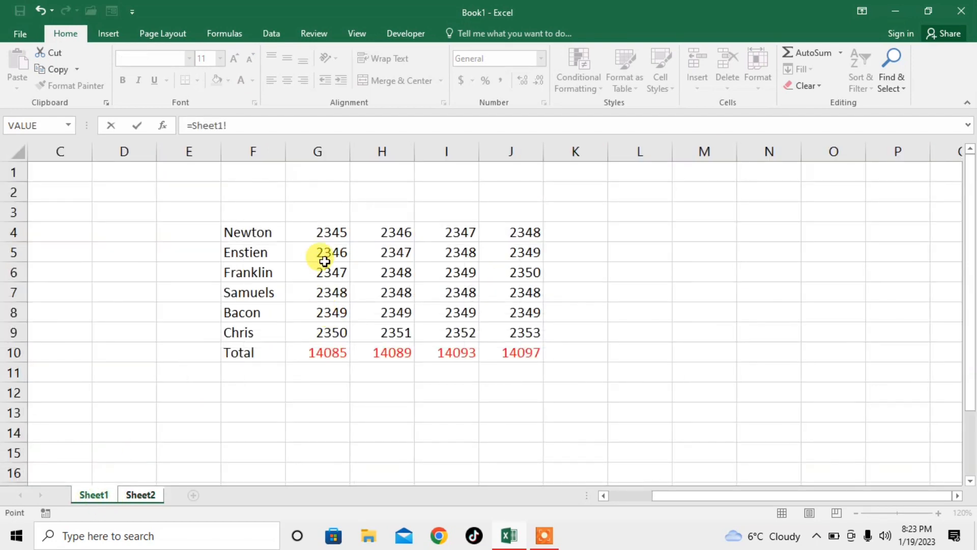
click(317, 232)
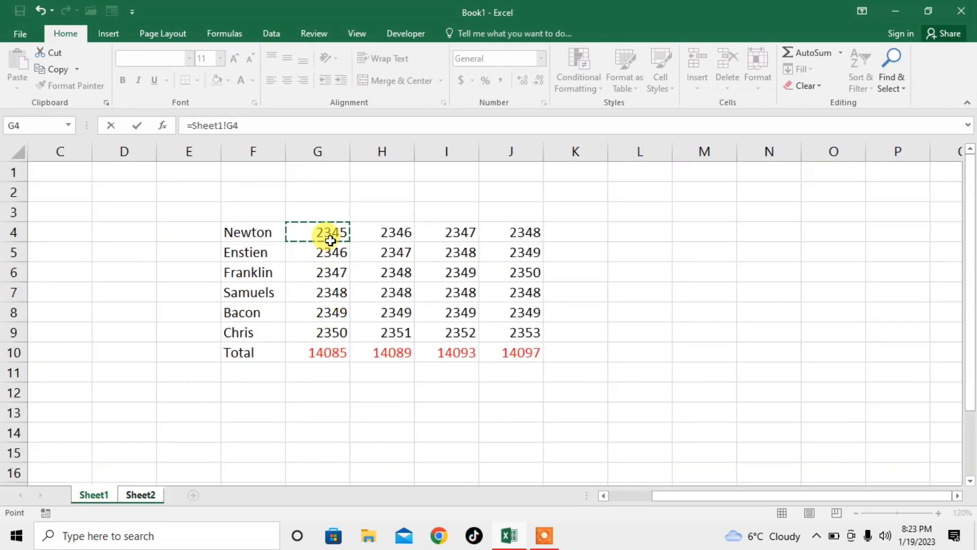
click(139, 494)
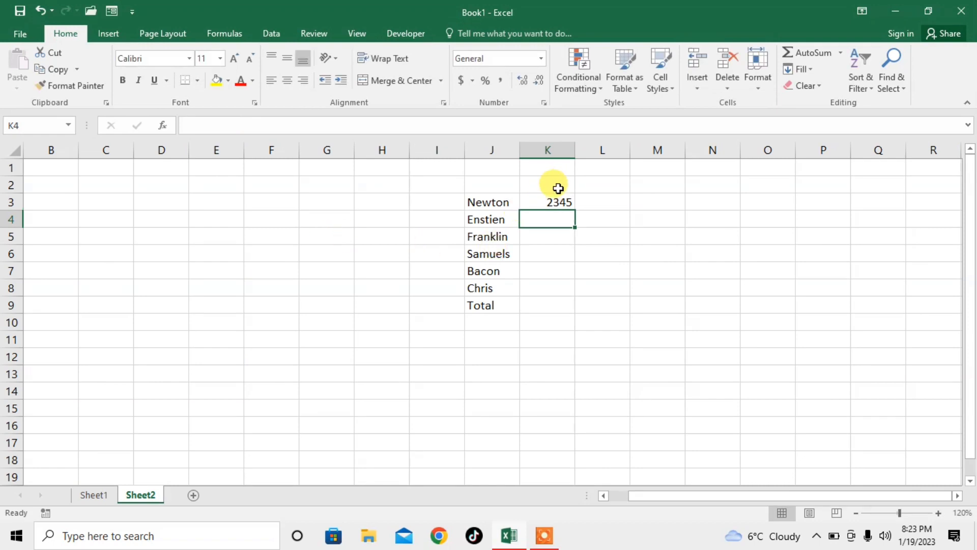
click(547, 202)
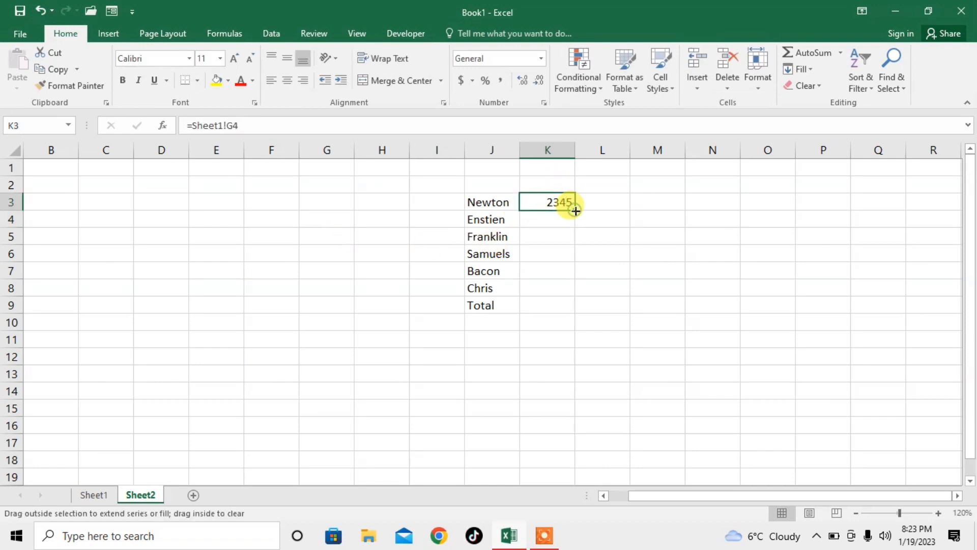
drag(573, 210, 574, 320)
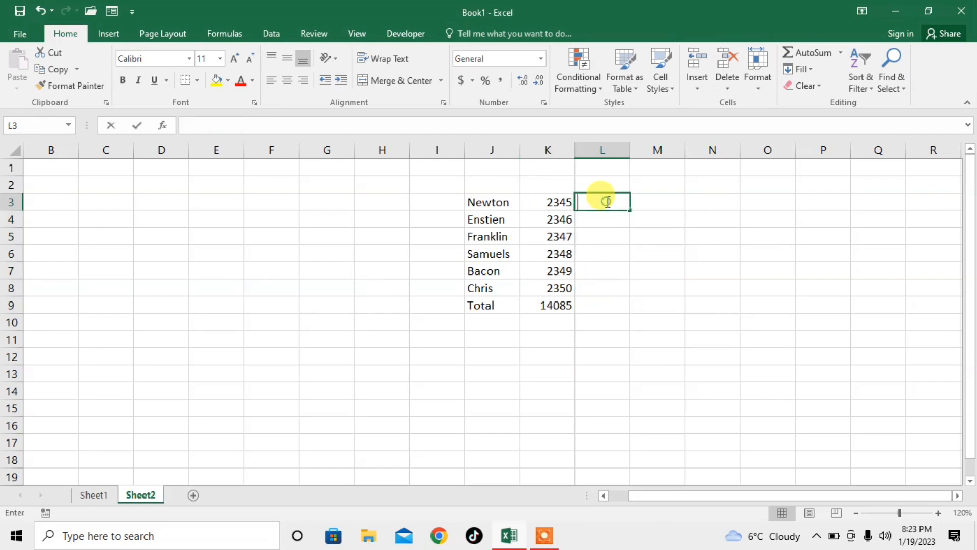
Link L3 to Newton's column H value on Sheet1, giving the 14089 total column.
text(=Sheet1!)
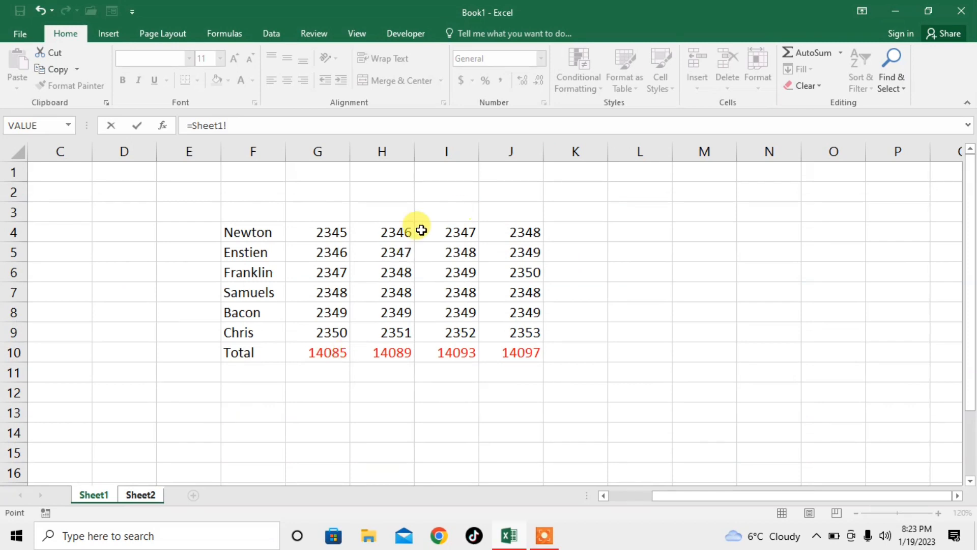
click(139, 495)
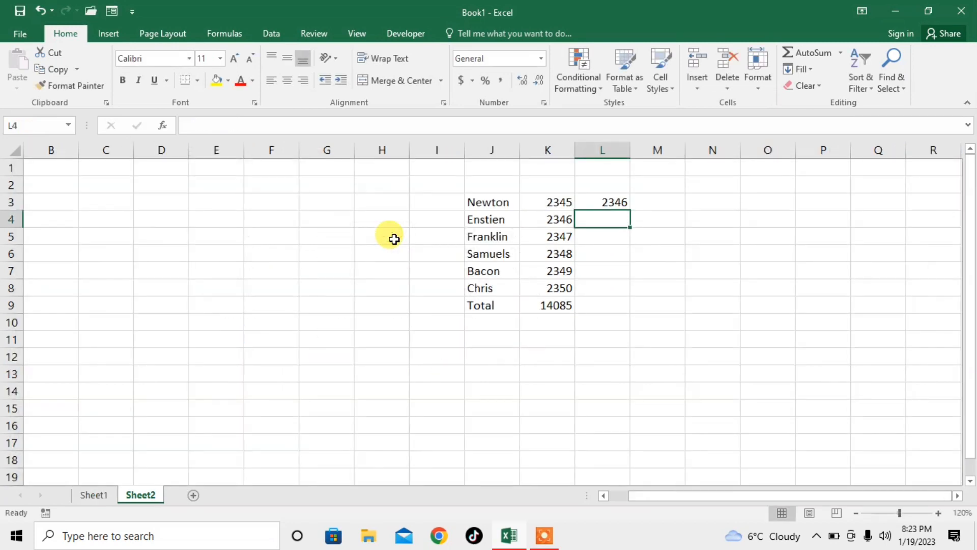
click(602, 202)
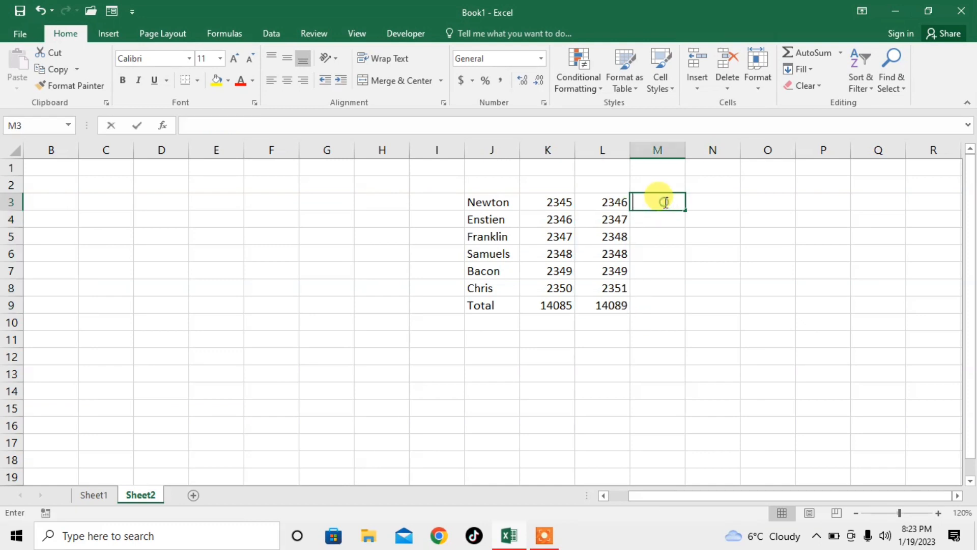
Link M3 to Newton's I4 value on Sheet1 and fill it down through the 14093 total.
text(=)
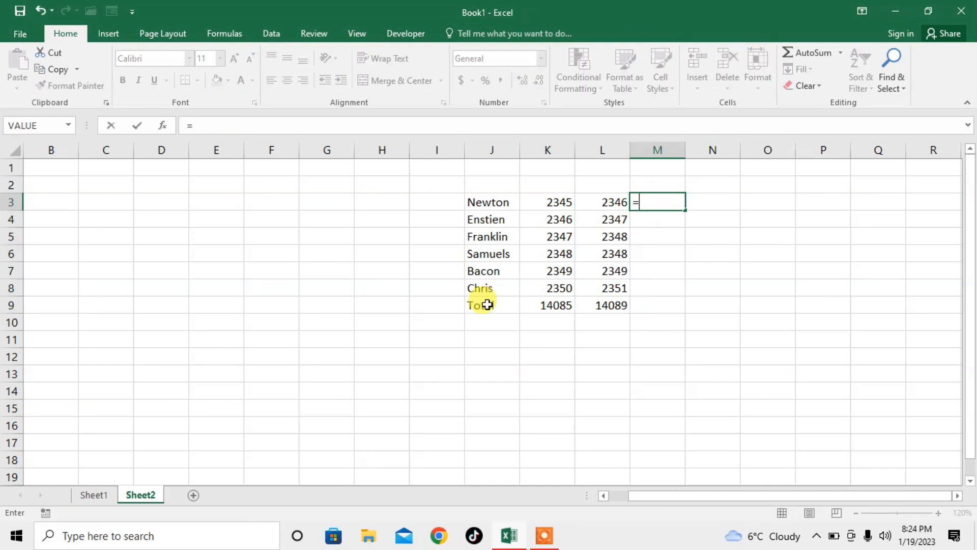
click(94, 494)
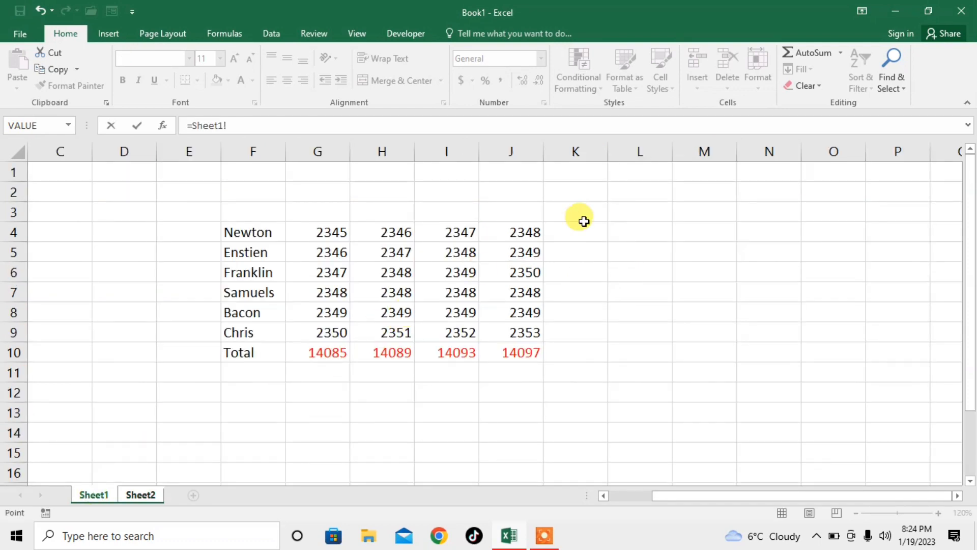
click(446, 232)
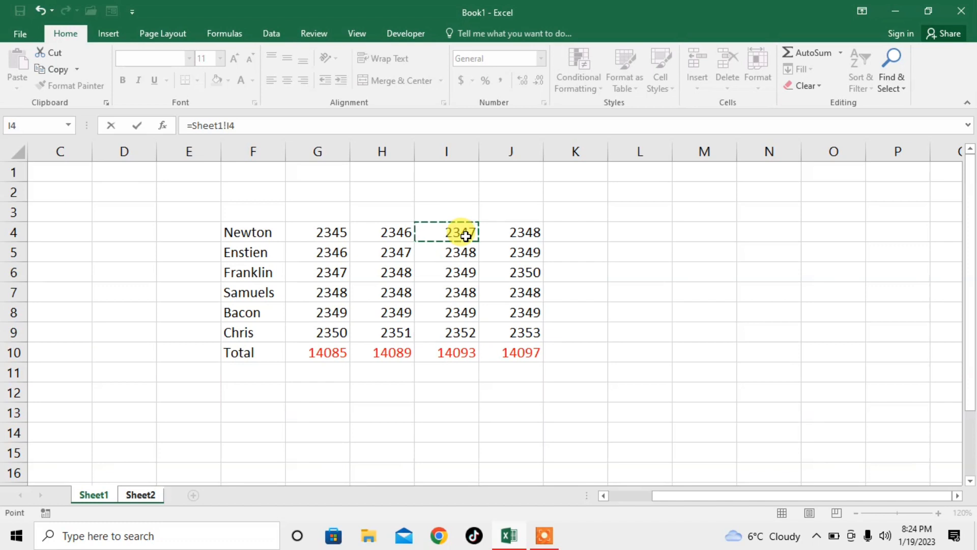
click(141, 494)
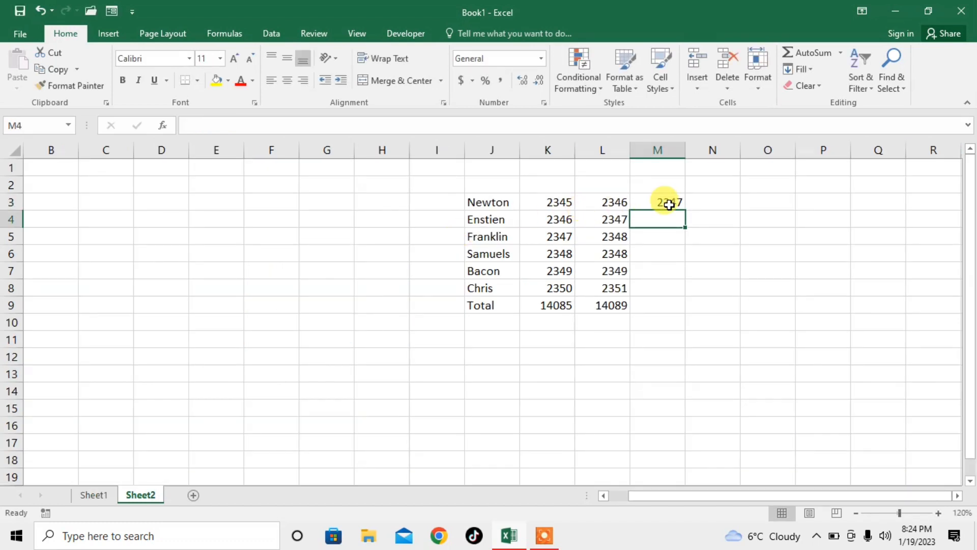
drag(669, 202, 668, 288)
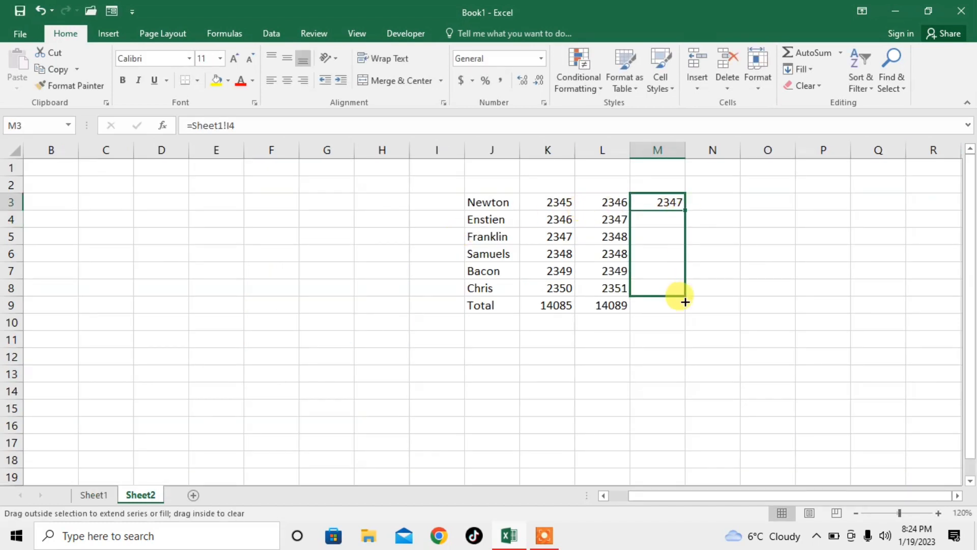
drag(685, 202, 685, 305)
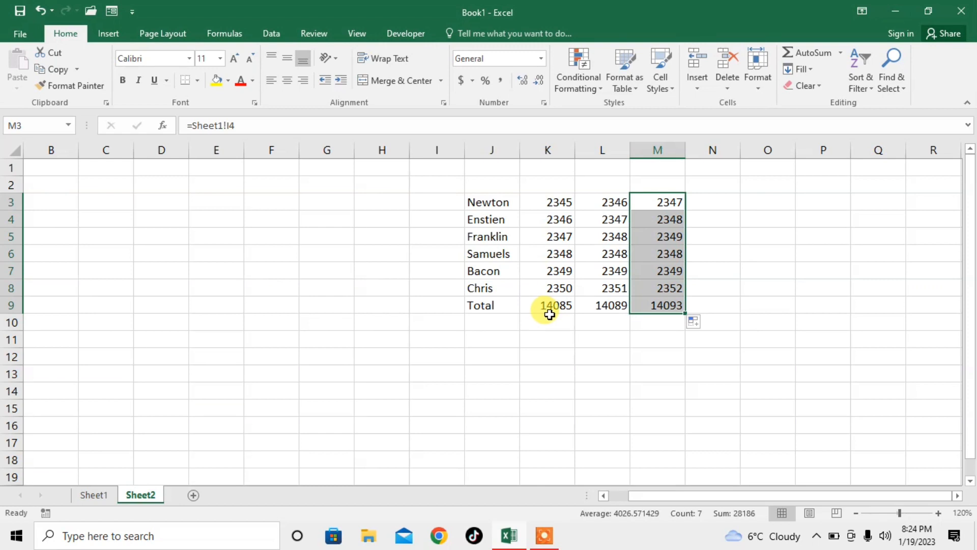
mouse_move(502, 347)
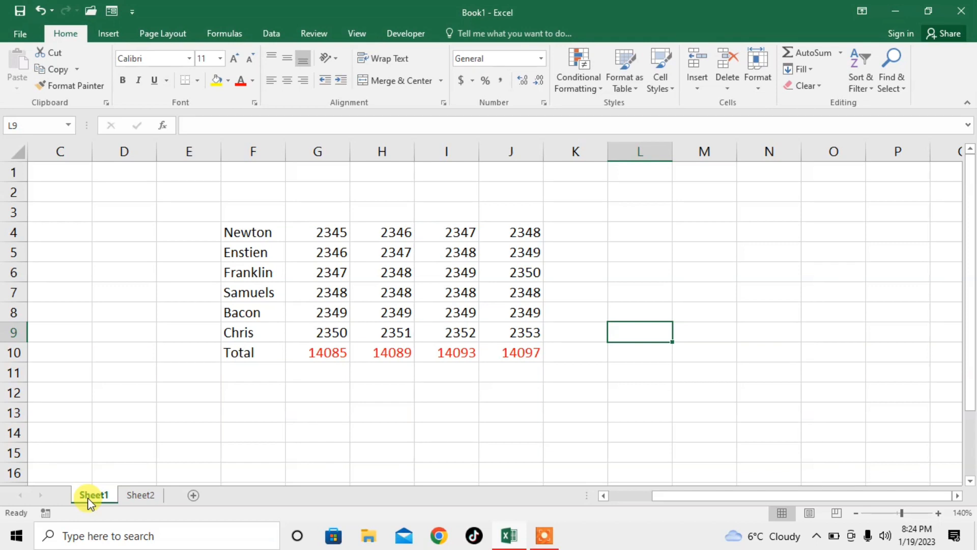
Change Franklin's G6 value on Sheet1 to 26789 and confirm Sheet2 shows the 38527 total.
click(317, 271)
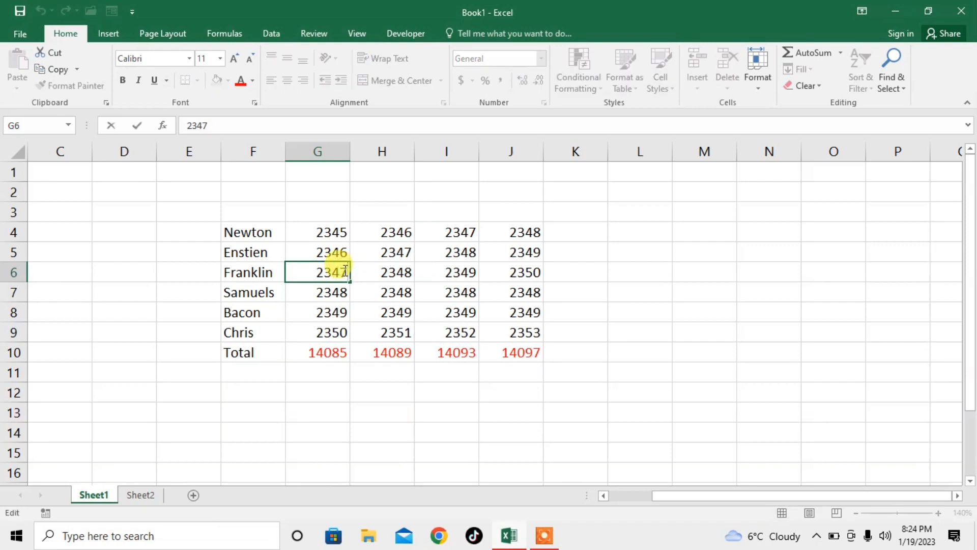
text(26)
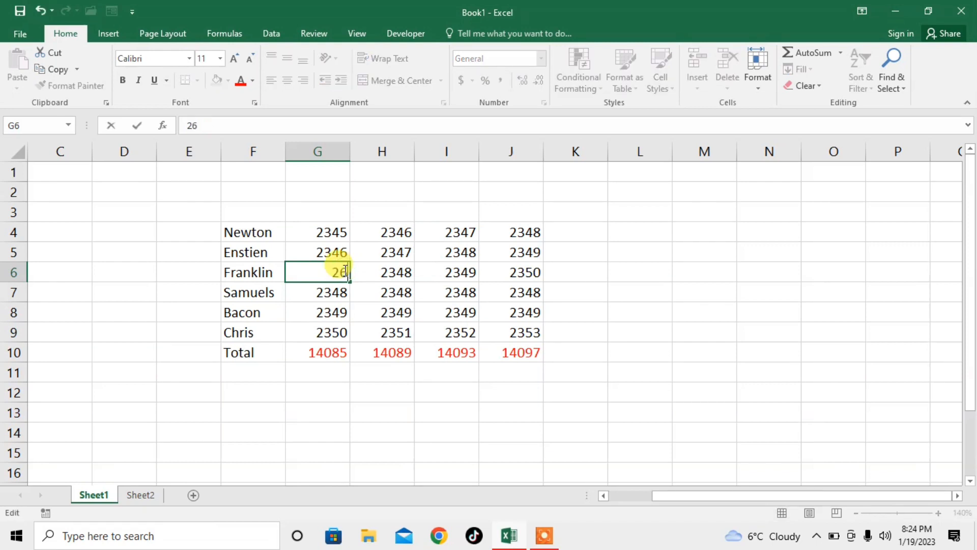
key(enter)
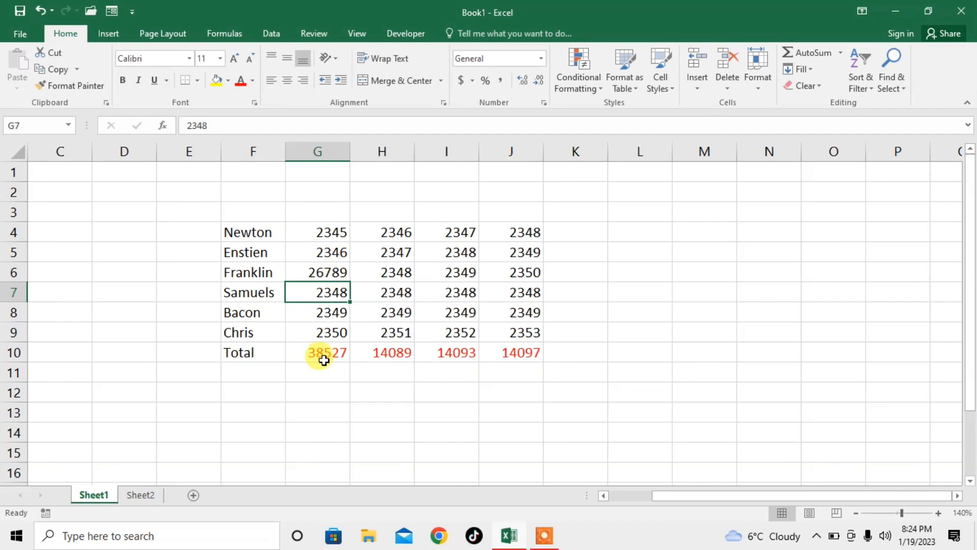
click(140, 494)
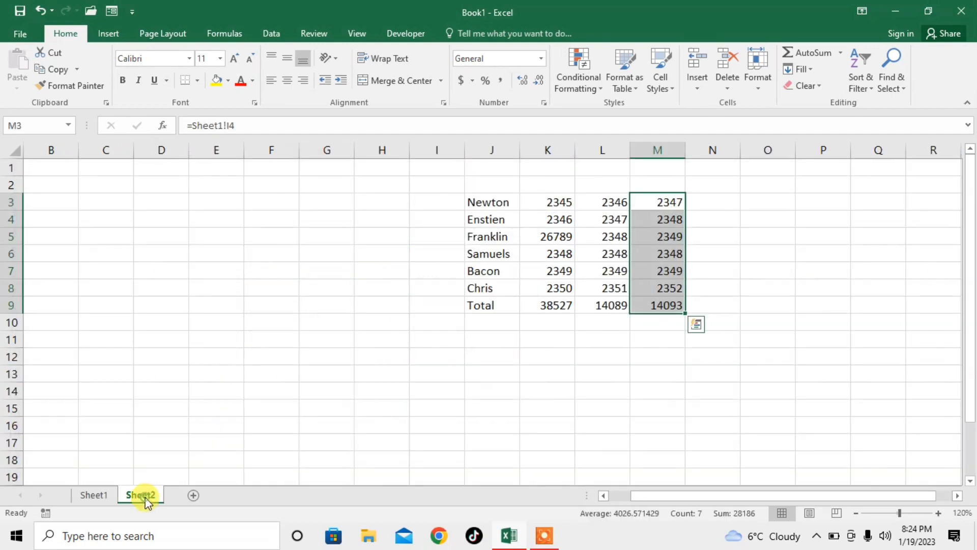